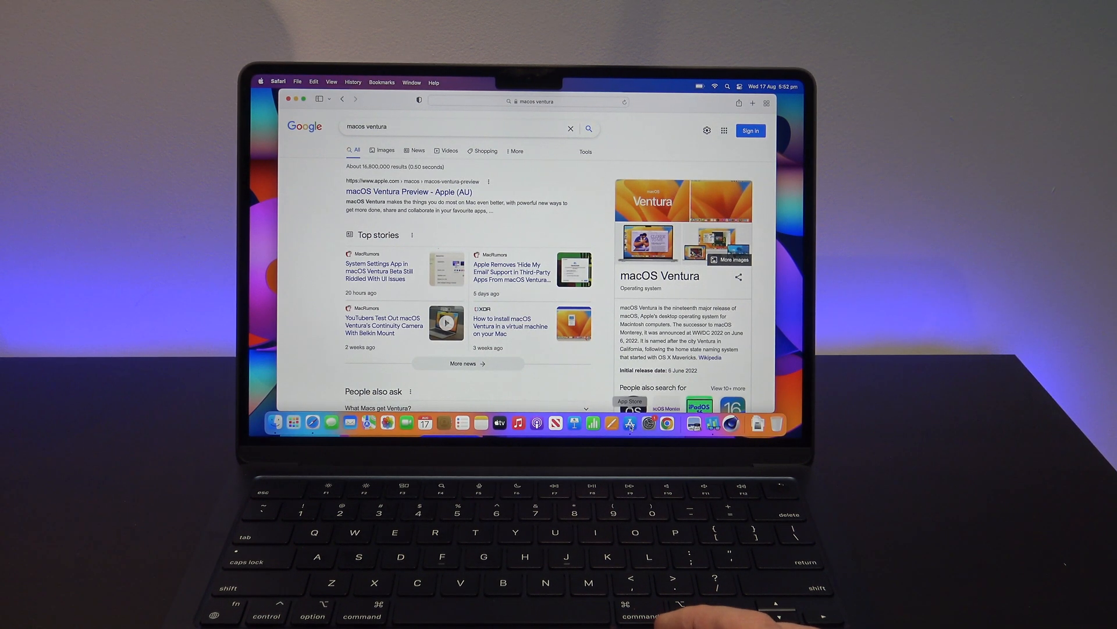
Launch the App Store from the Dock to reach the macOS Monterey page.
click(629, 423)
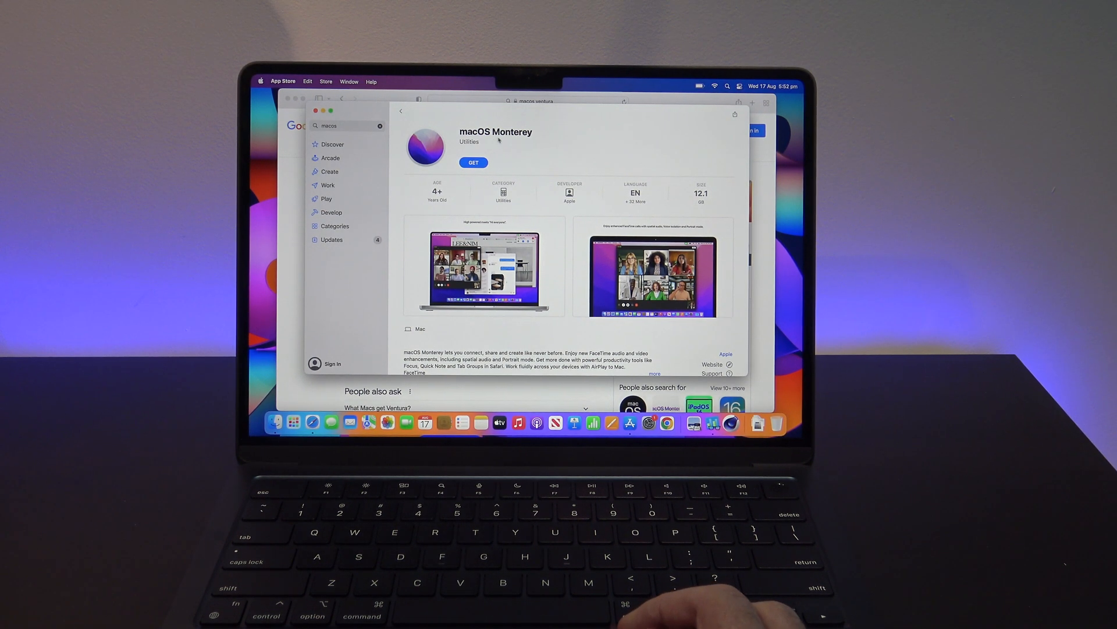
mouse_move(521, 140)
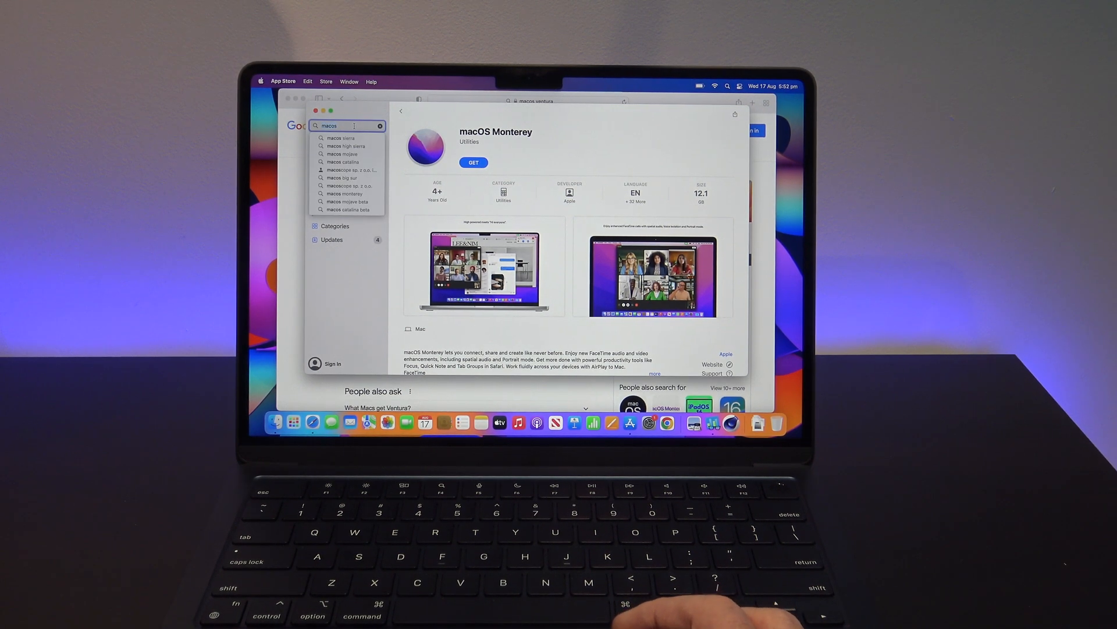
mouse_move(344, 138)
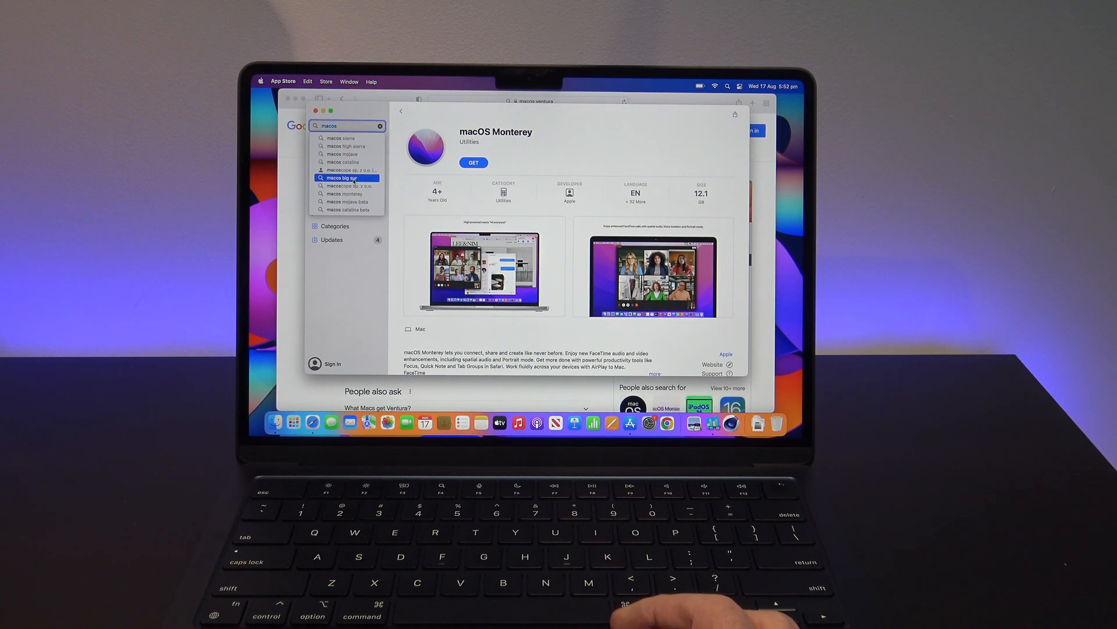
Search 'macos big sur', then trim the query back to 'macos' and rerun it.
click(344, 177)
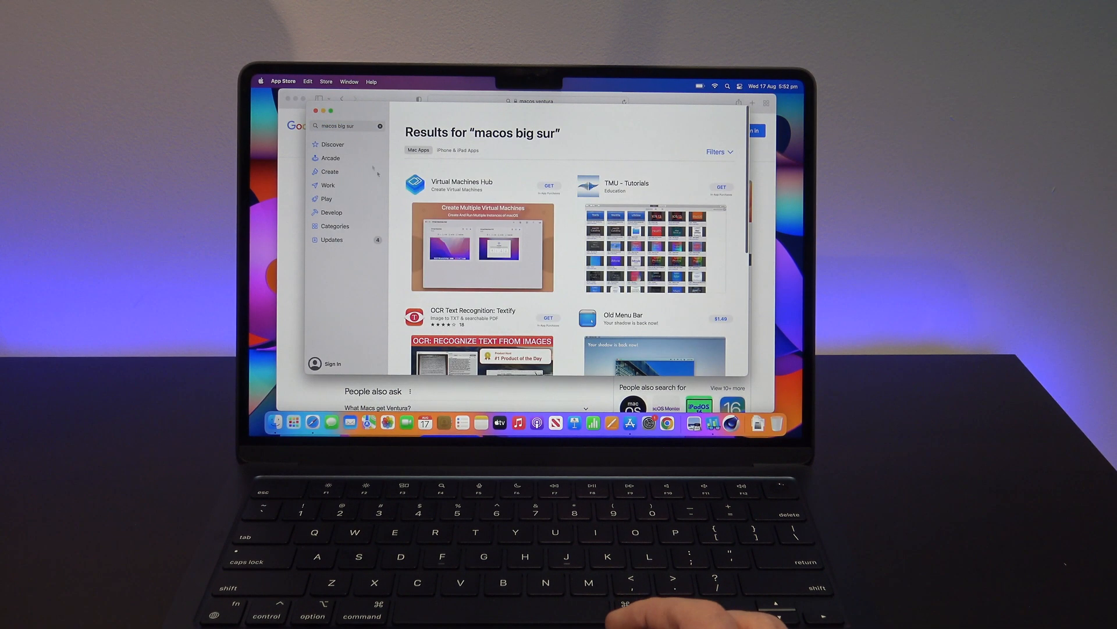
click(347, 125)
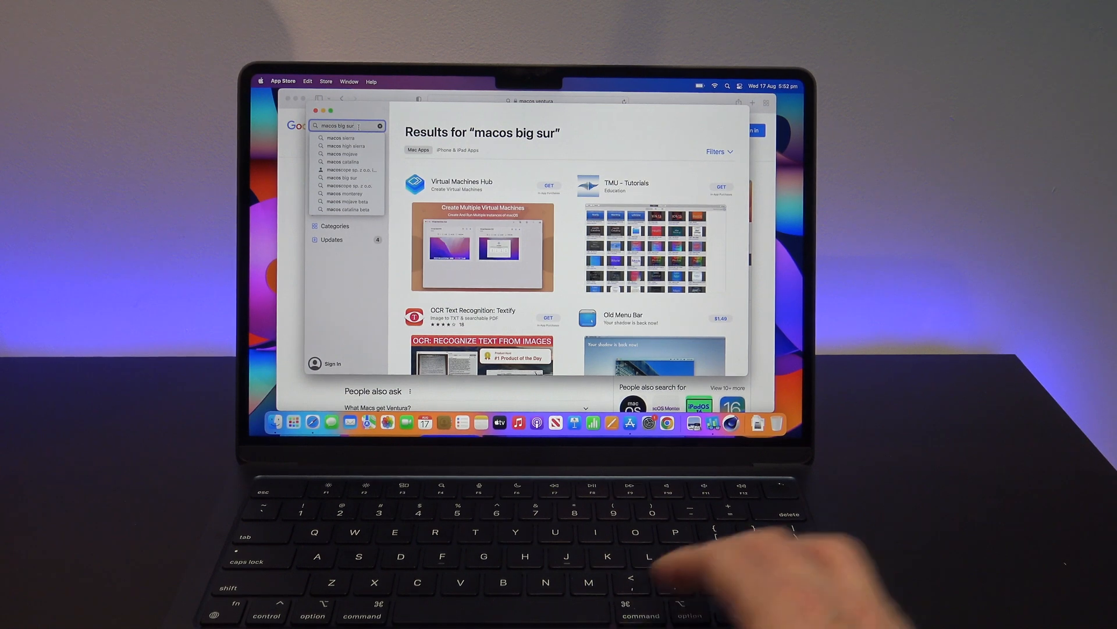
key(backspace)
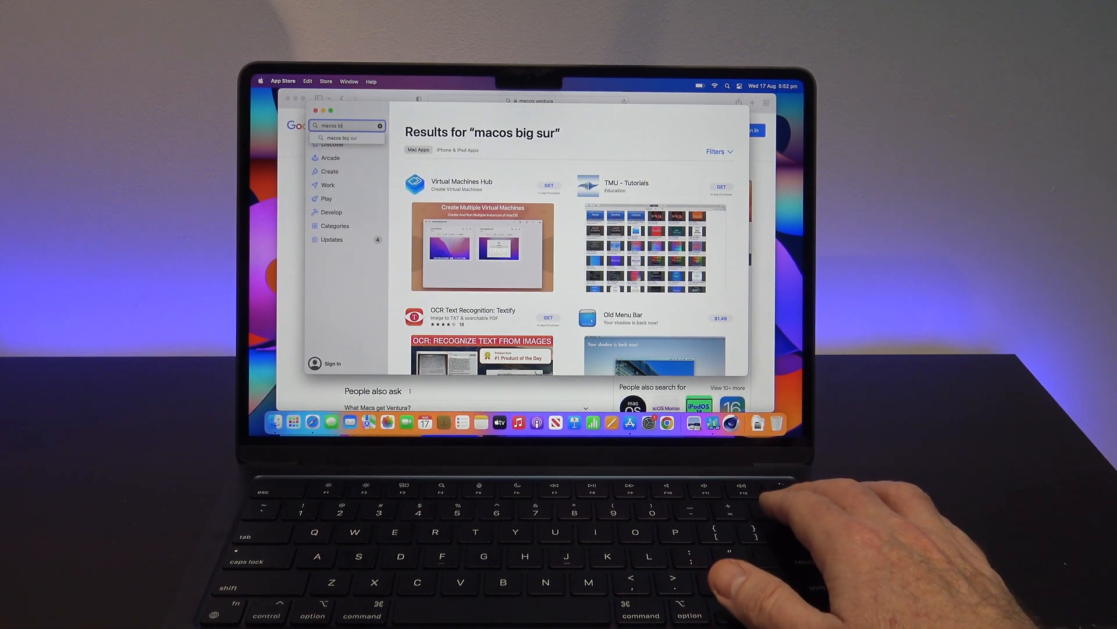
key(backspace)
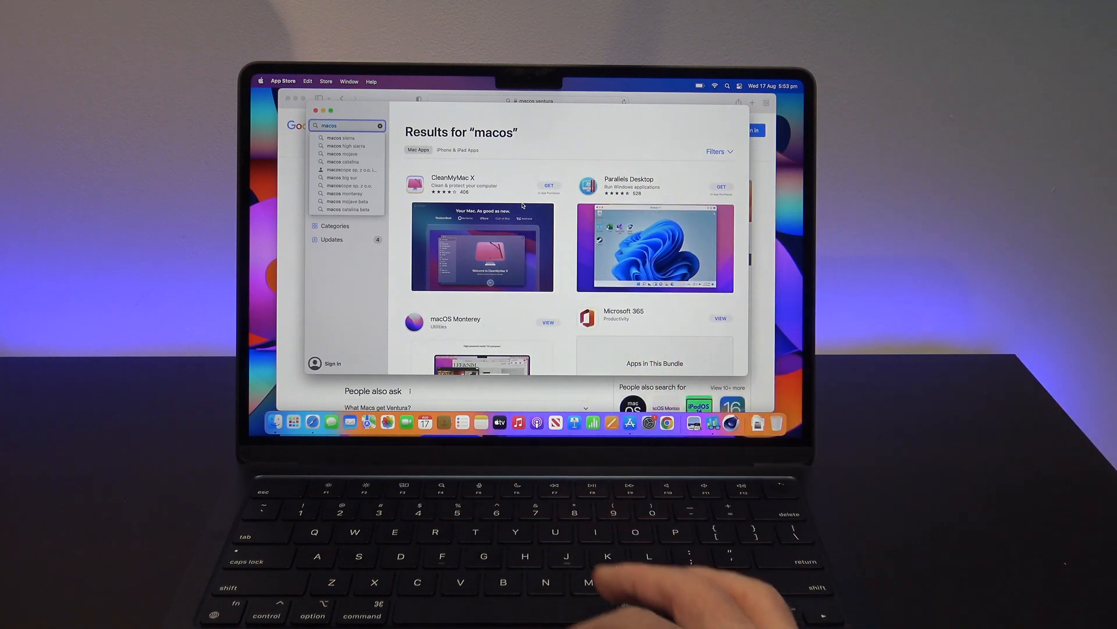
mouse_move(345, 137)
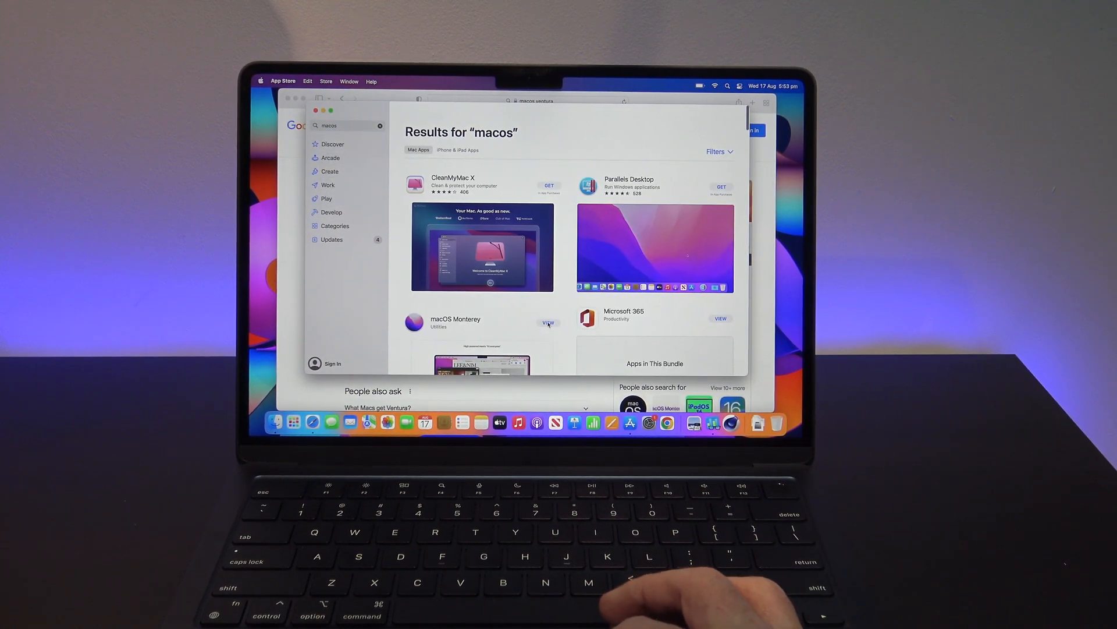
Get macOS Monterey from its listing and confirm the Software Update download.
click(547, 322)
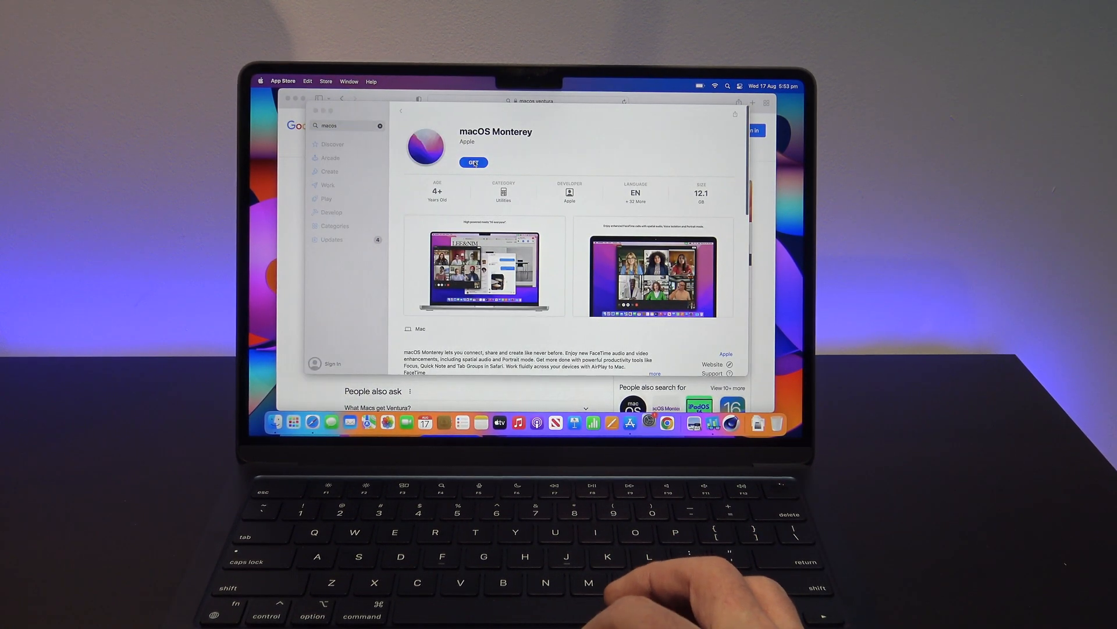
click(473, 163)
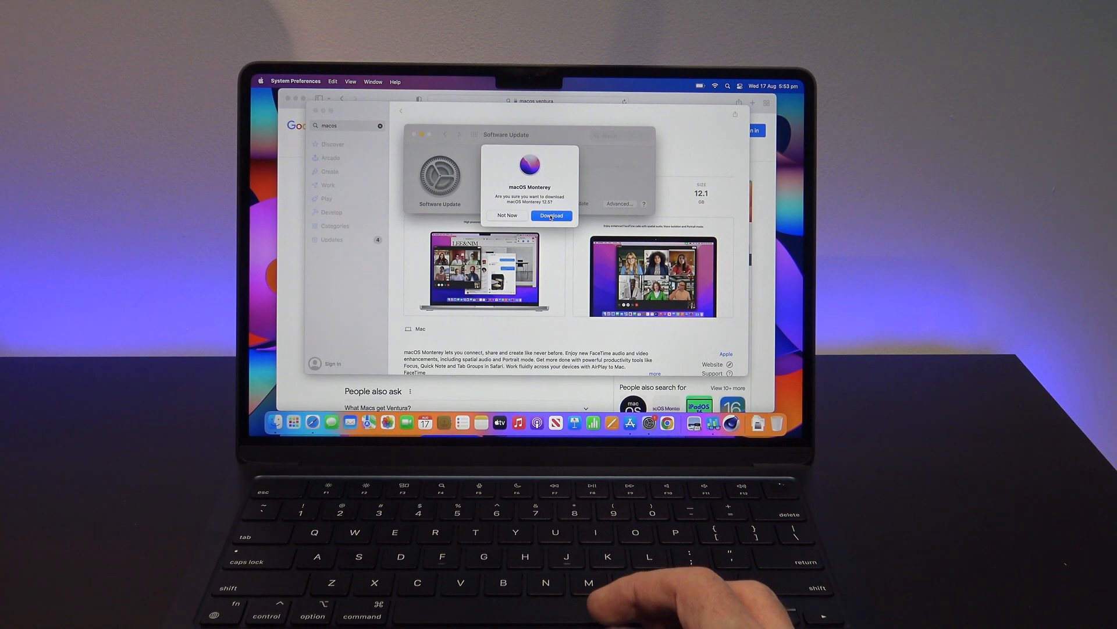
click(551, 215)
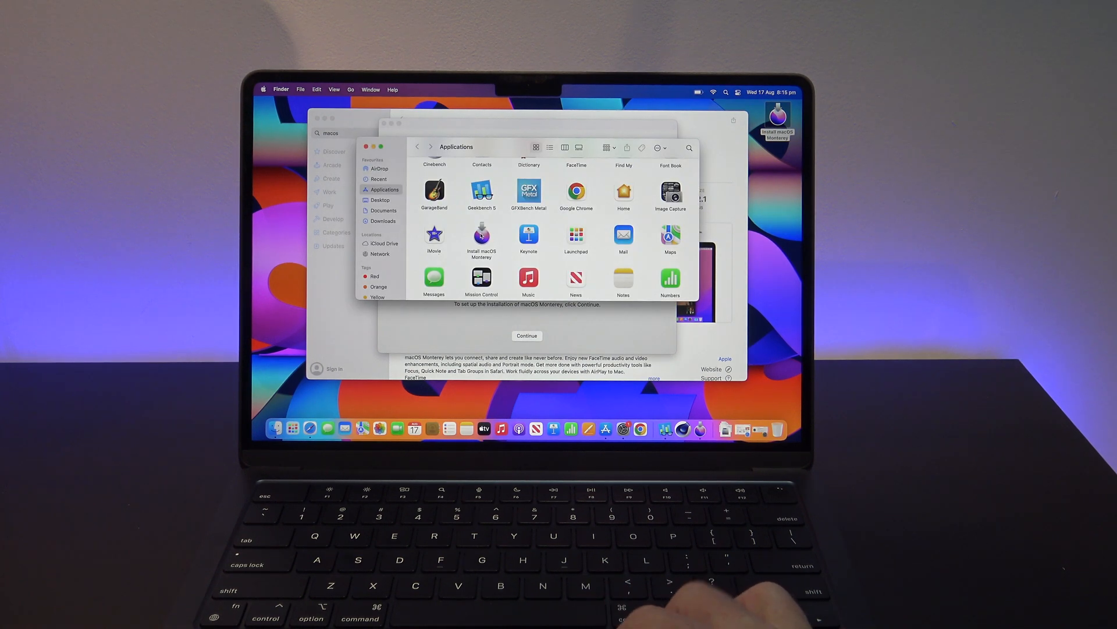
Copy Install macOS Monterey to the Desktop, replacing the existing item, and view its 12.45 GB info.
click(481, 235)
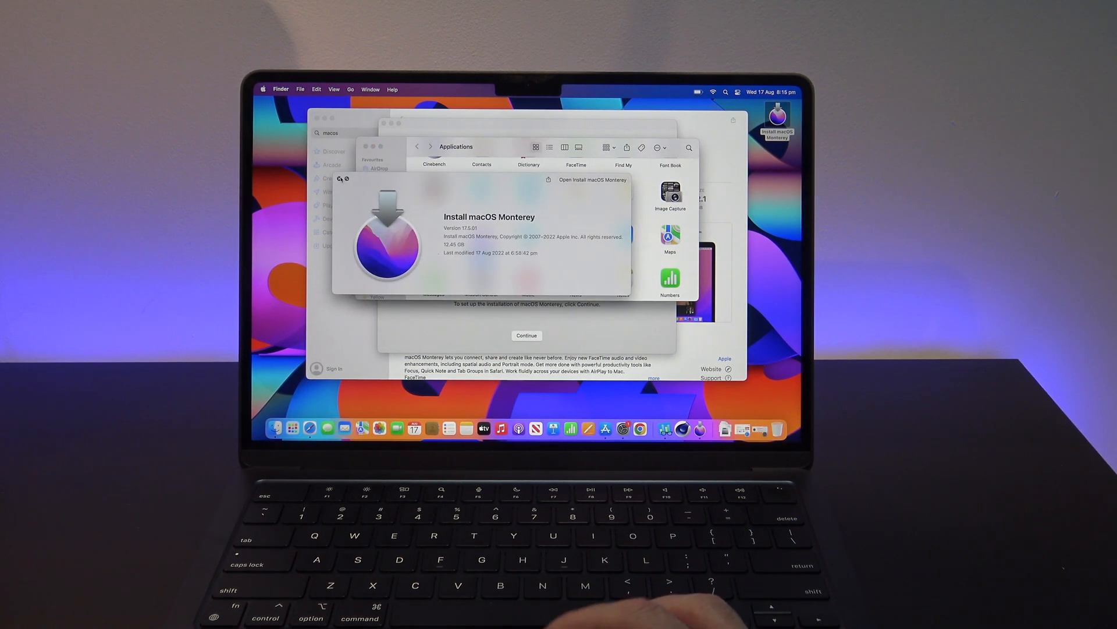
right_click(481, 236)
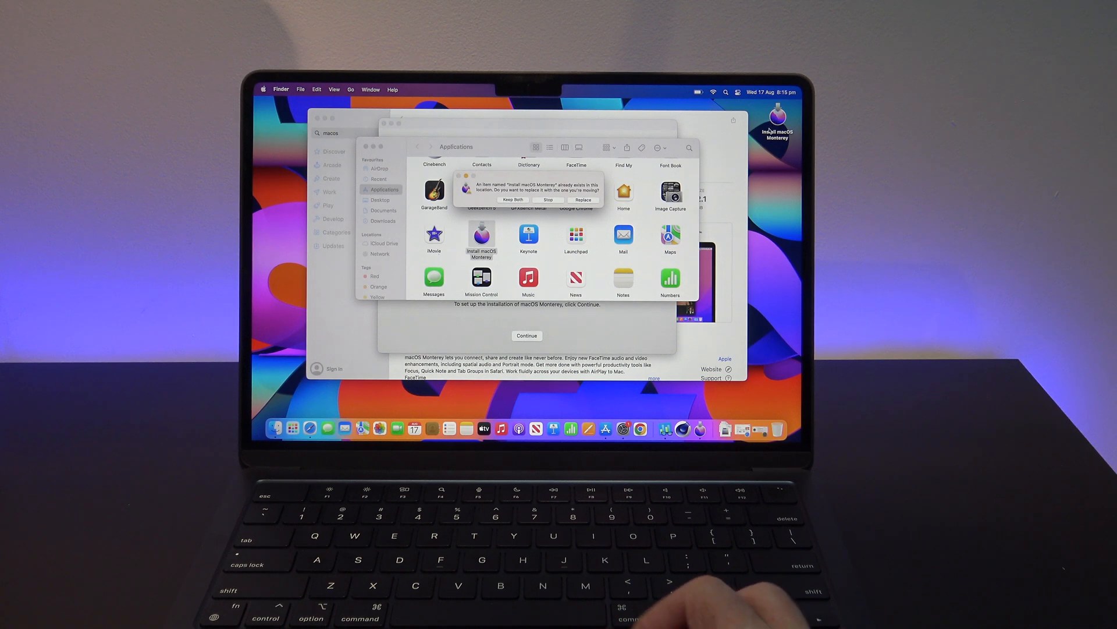
click(584, 199)
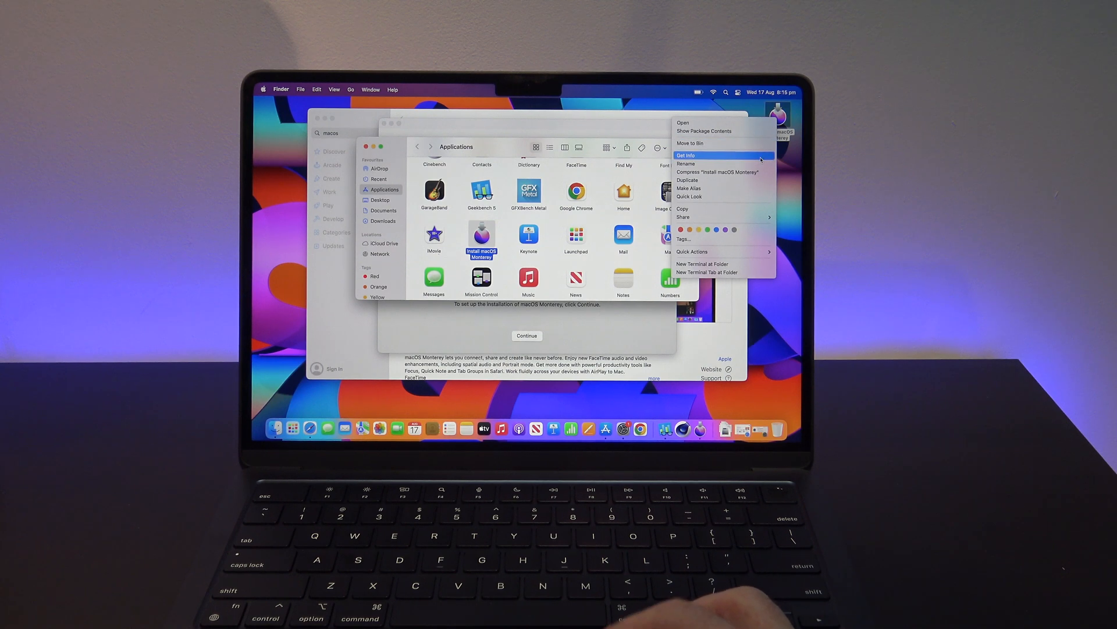
click(685, 155)
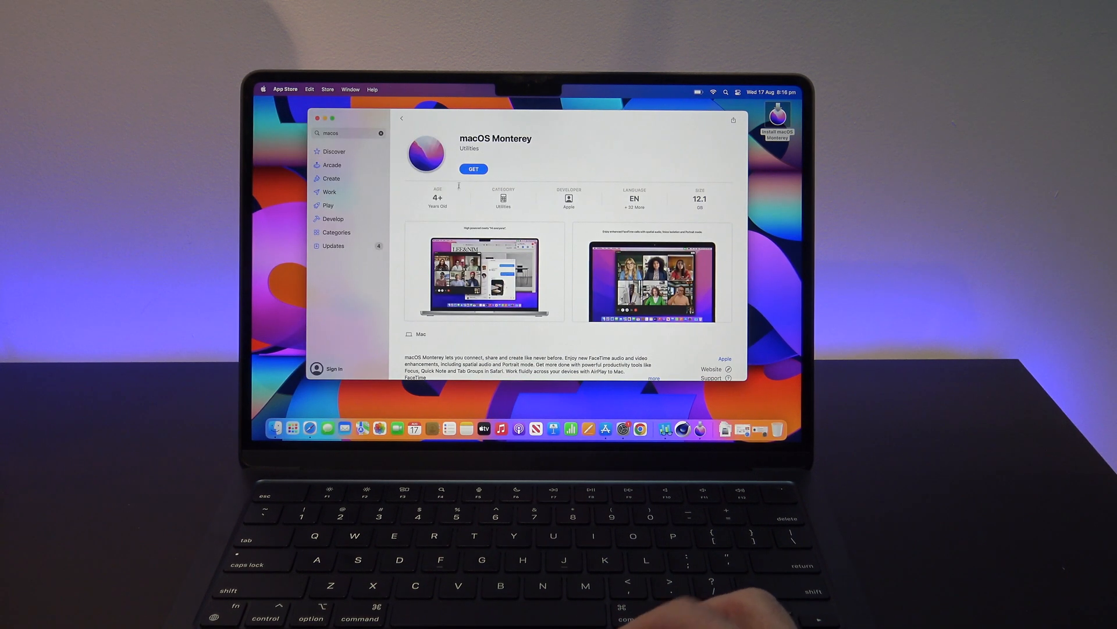
click(348, 133)
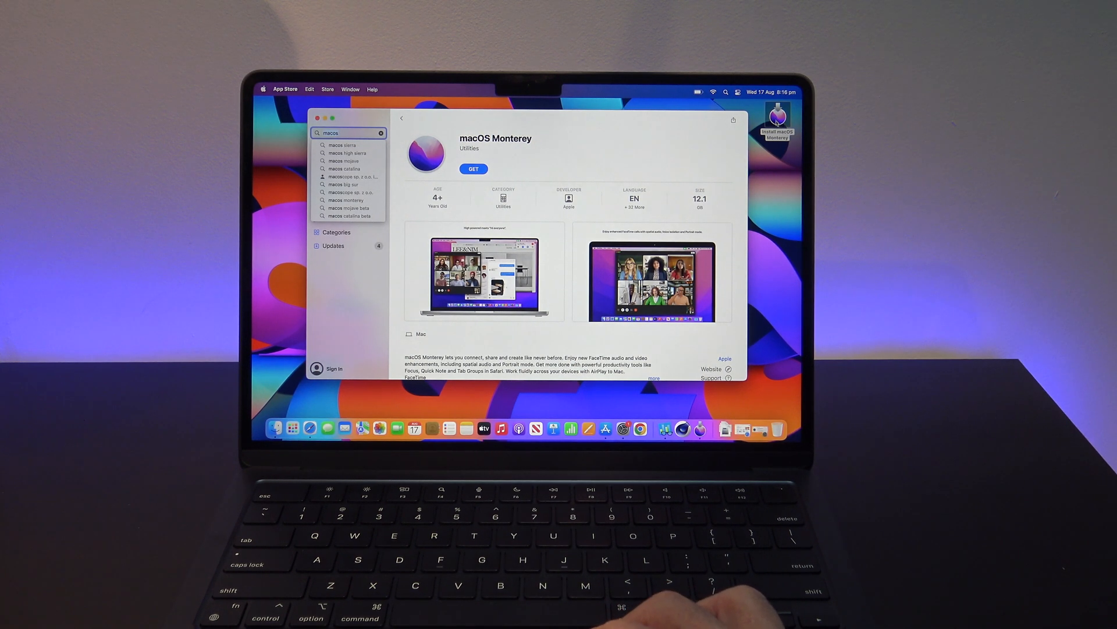
click(665, 123)
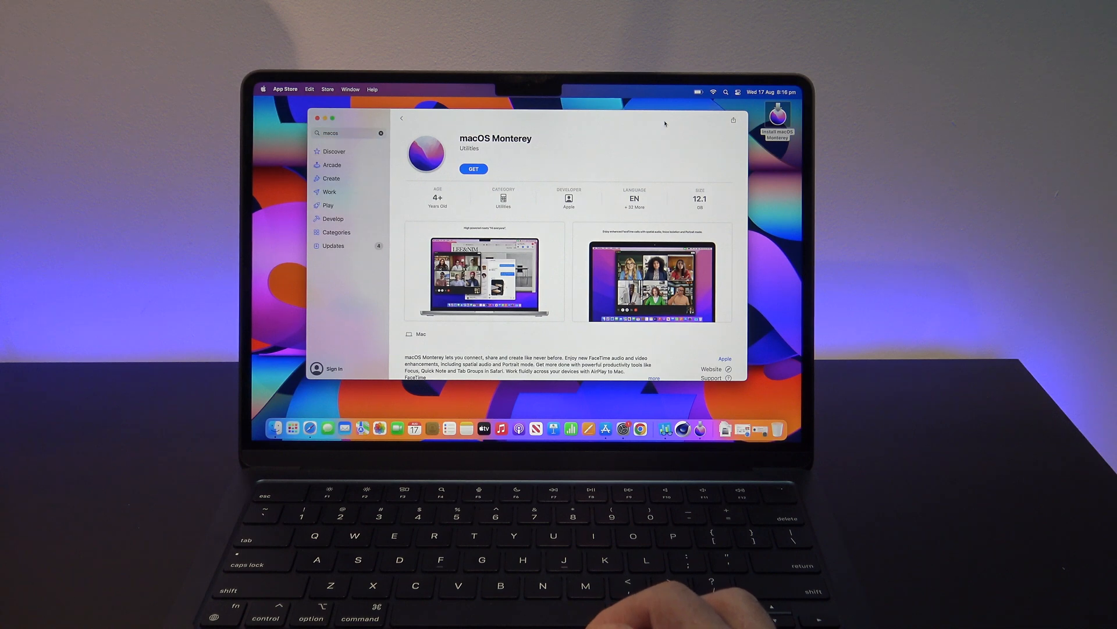